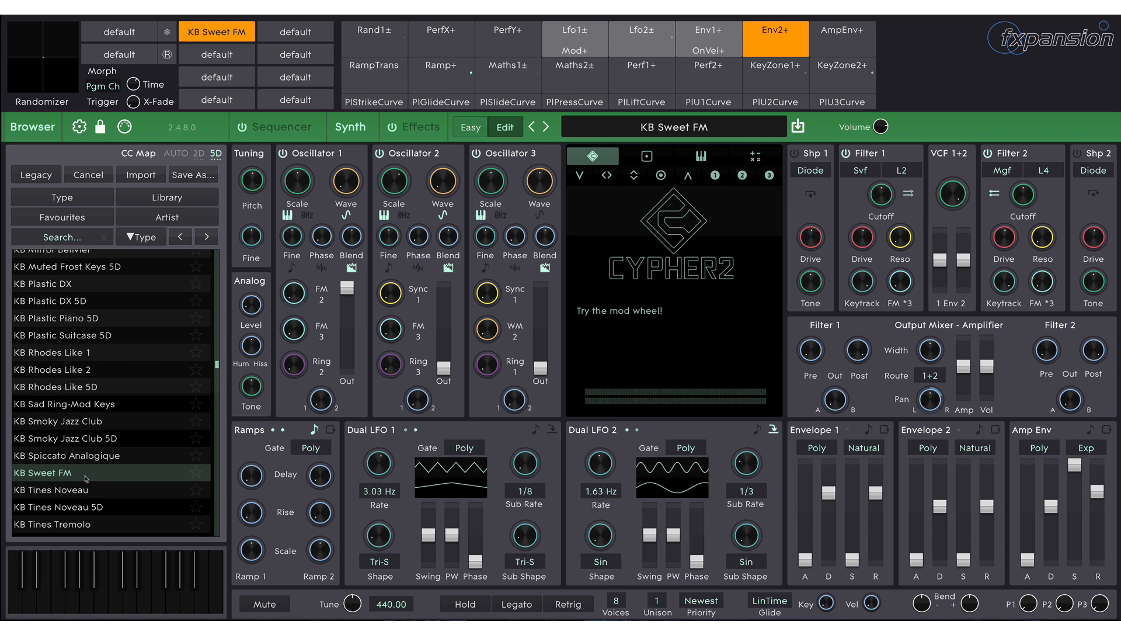
Step: Select Env1+ OnVel+ and set Oscillator 1's FM 2 velocity depth to about 0–80%
click(708, 30)
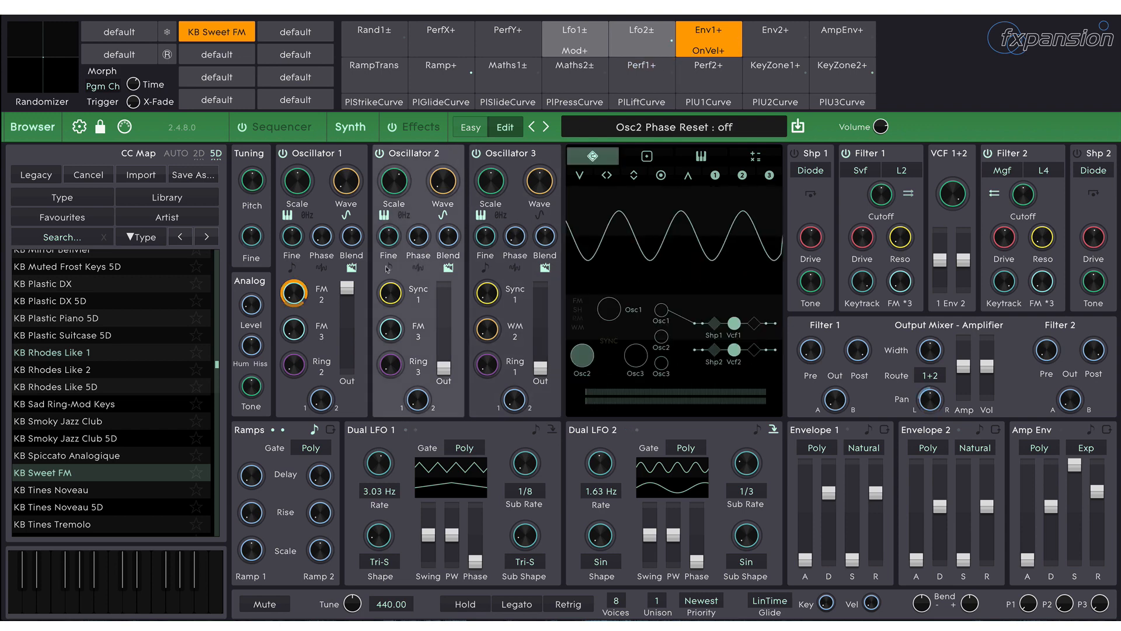
drag(293, 294, 293, 286)
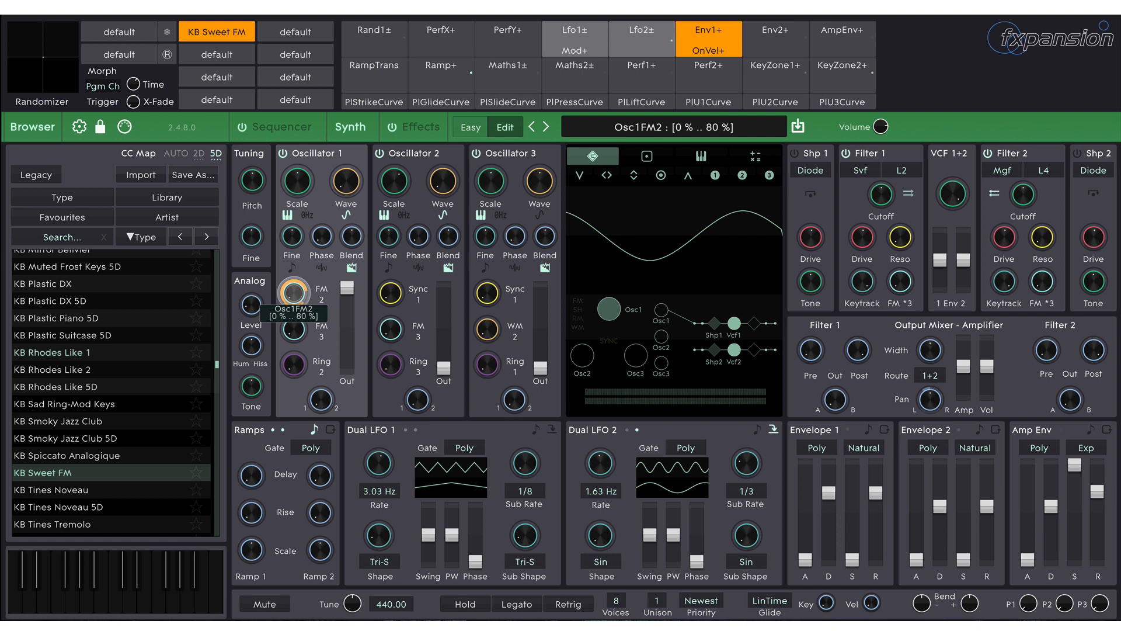
drag(299, 299, 299, 308)
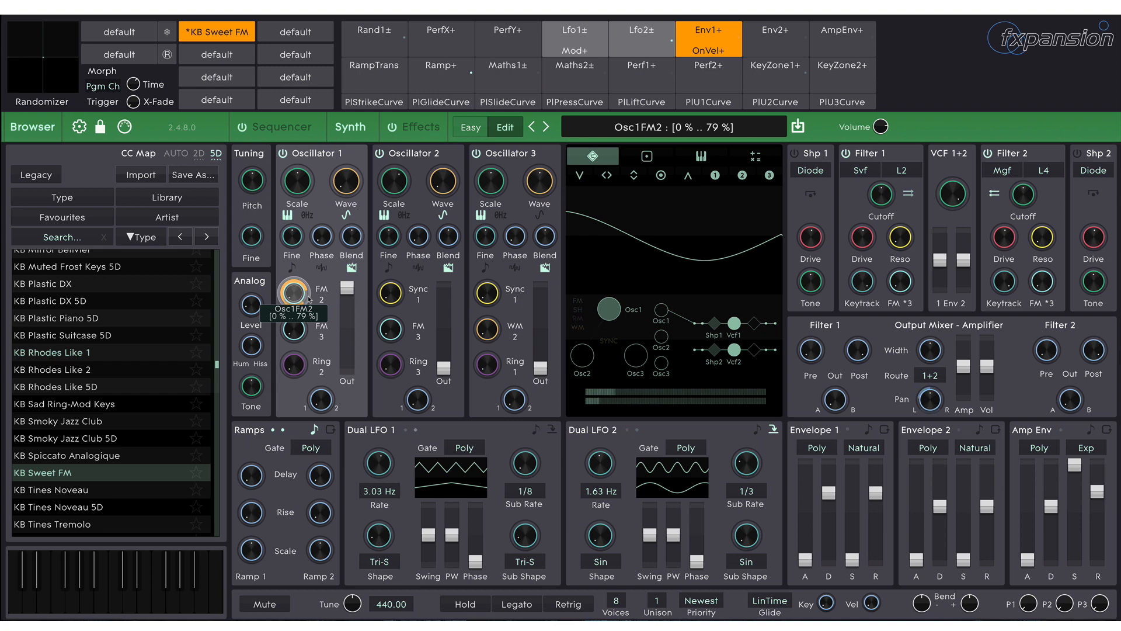
drag(300, 293, 300, 299)
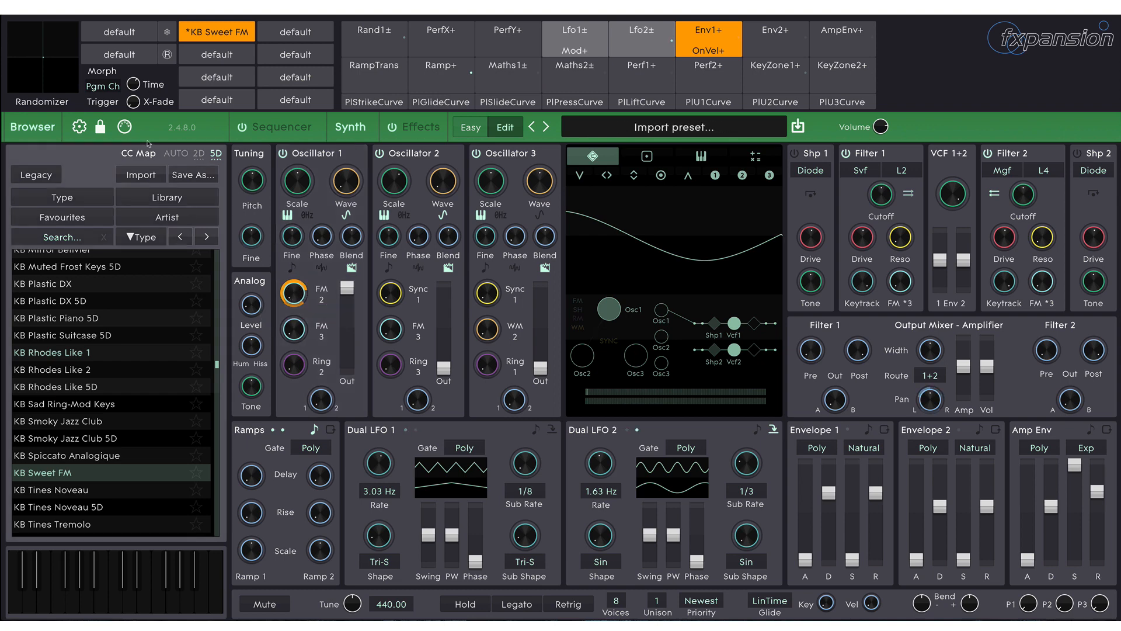
Step: Inspect the strike, lift, slide and glide response curves in the modifier display
click(373, 102)
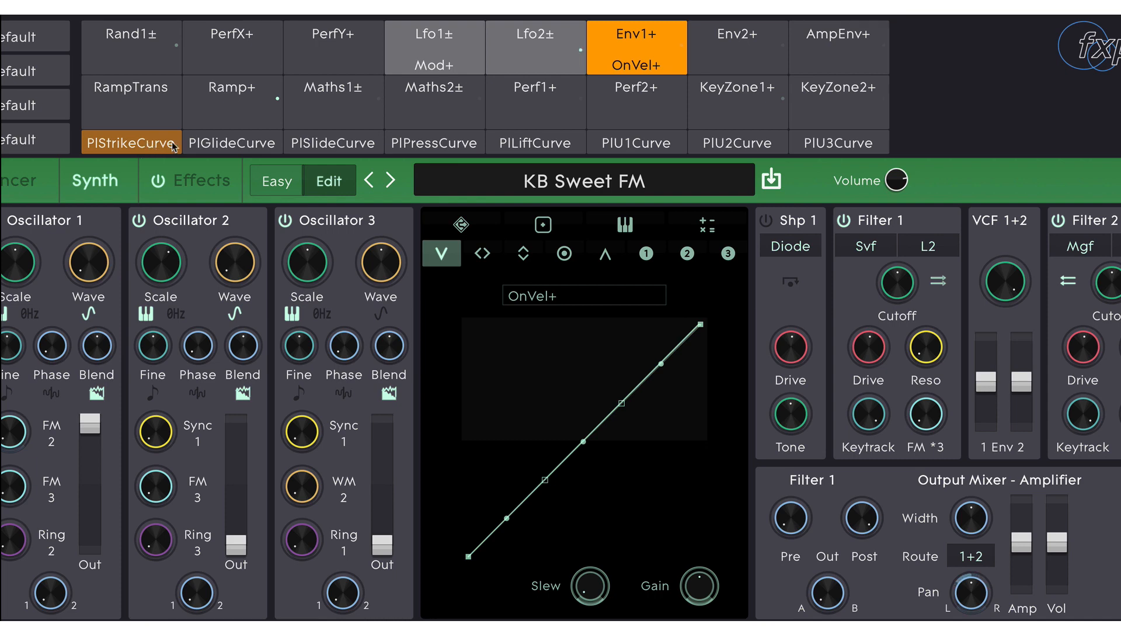
click(535, 143)
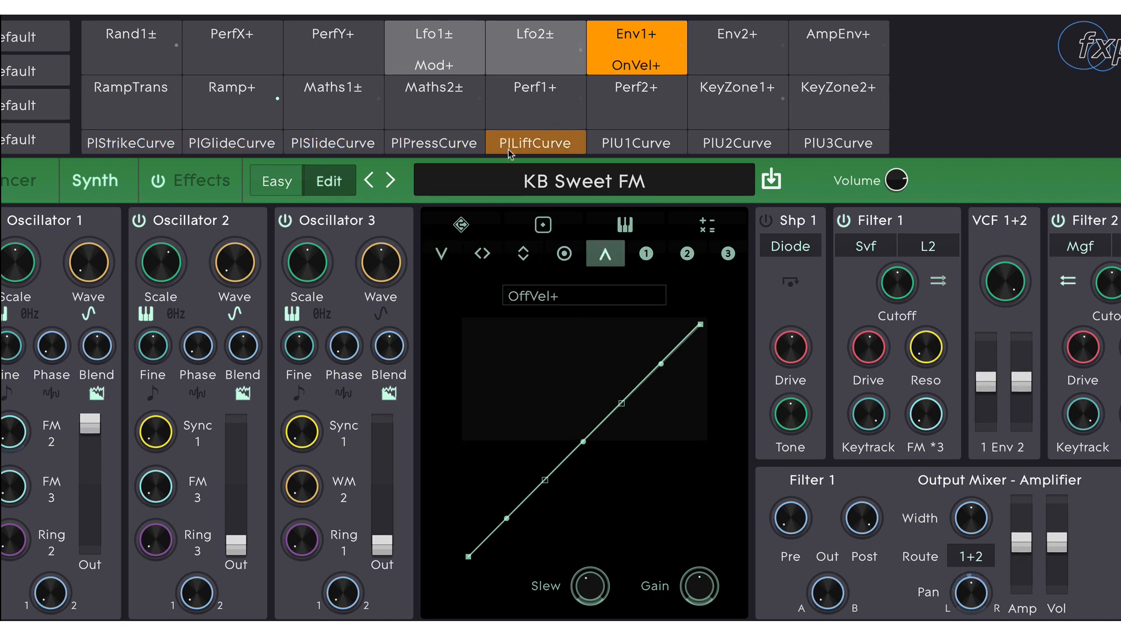
click(333, 143)
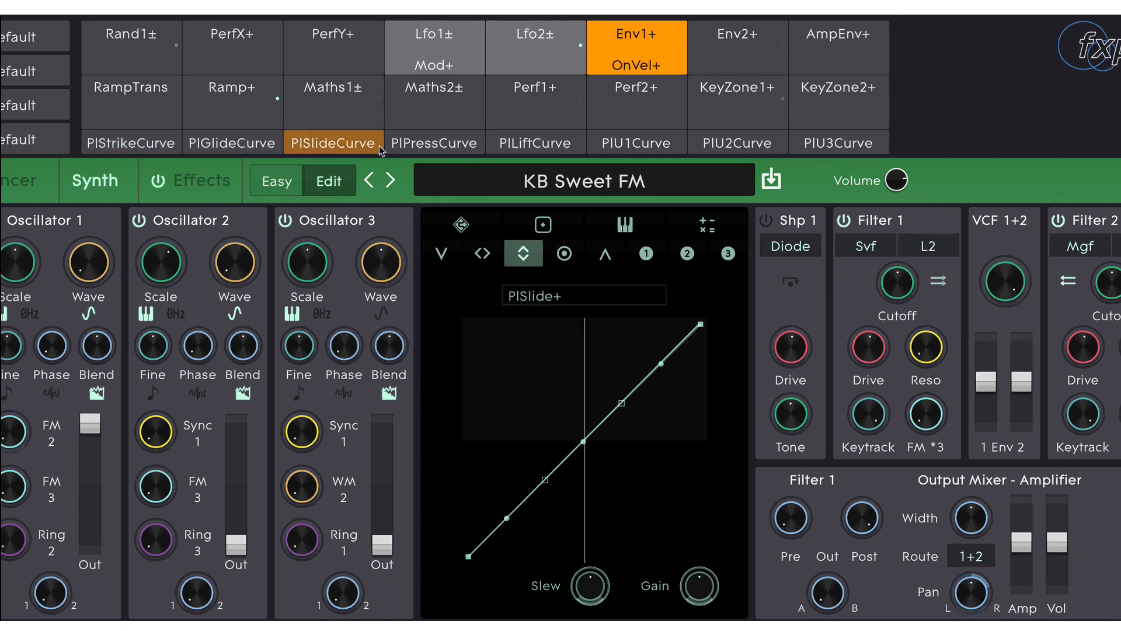
click(130, 143)
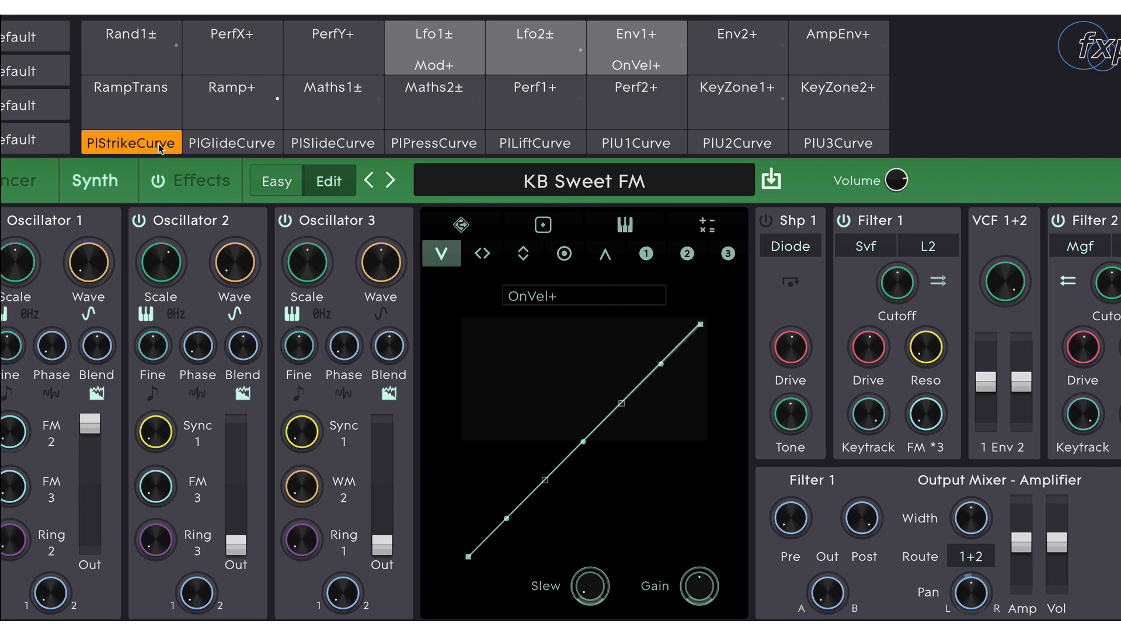
click(232, 143)
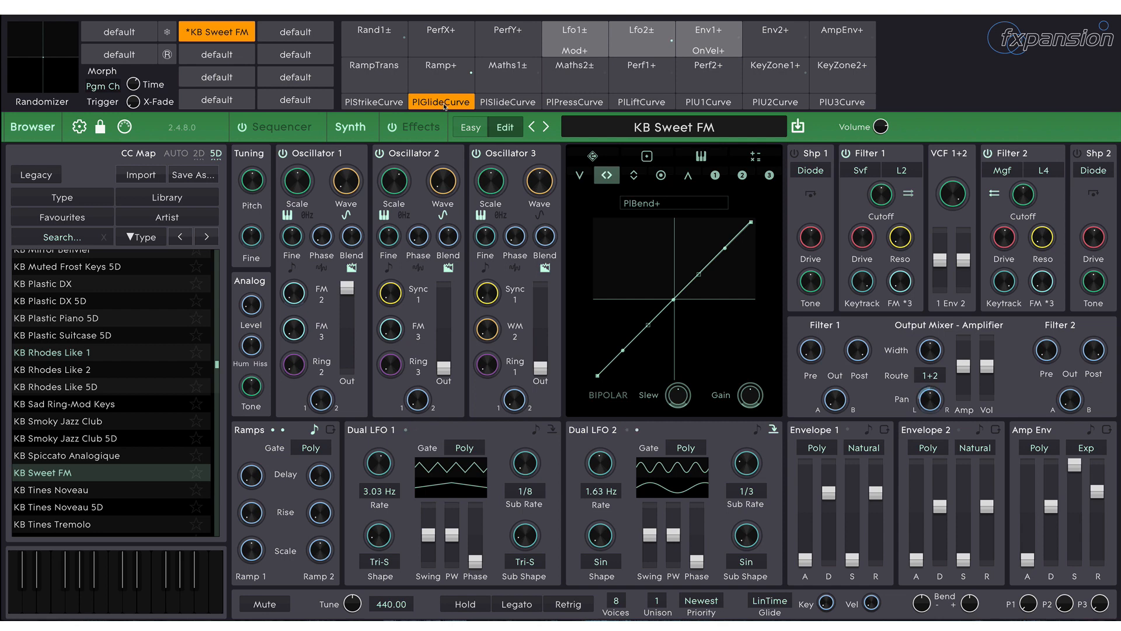
mouse_move(290, 235)
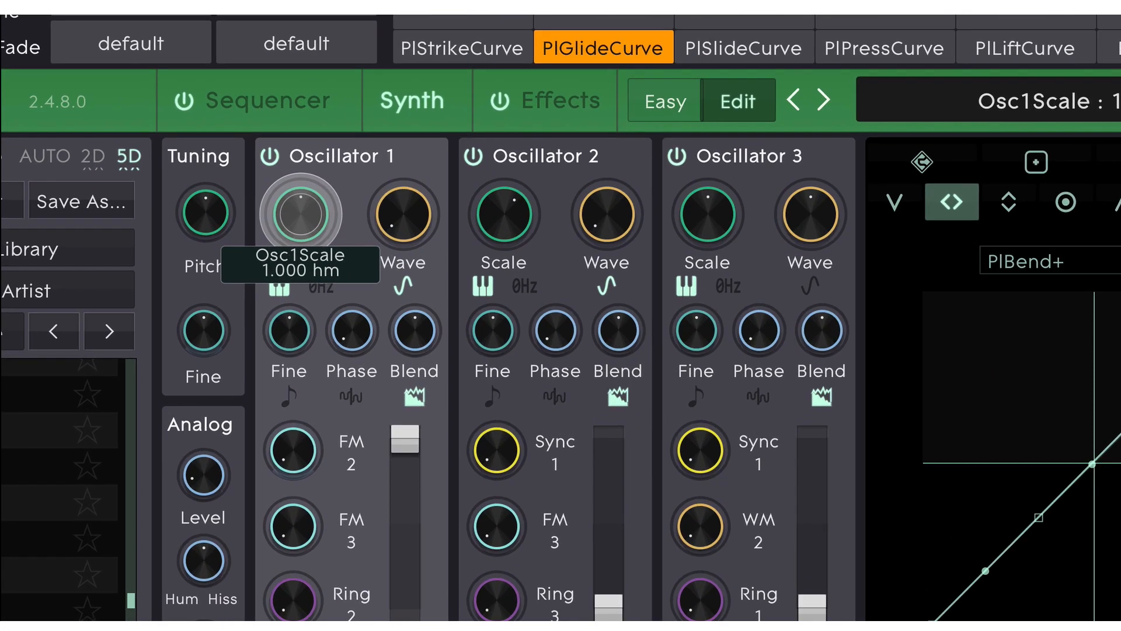
Step: Route glide to Oscillator 1's Scale, refining the bend range to +43 semitones
drag(300, 214, 300, 200)
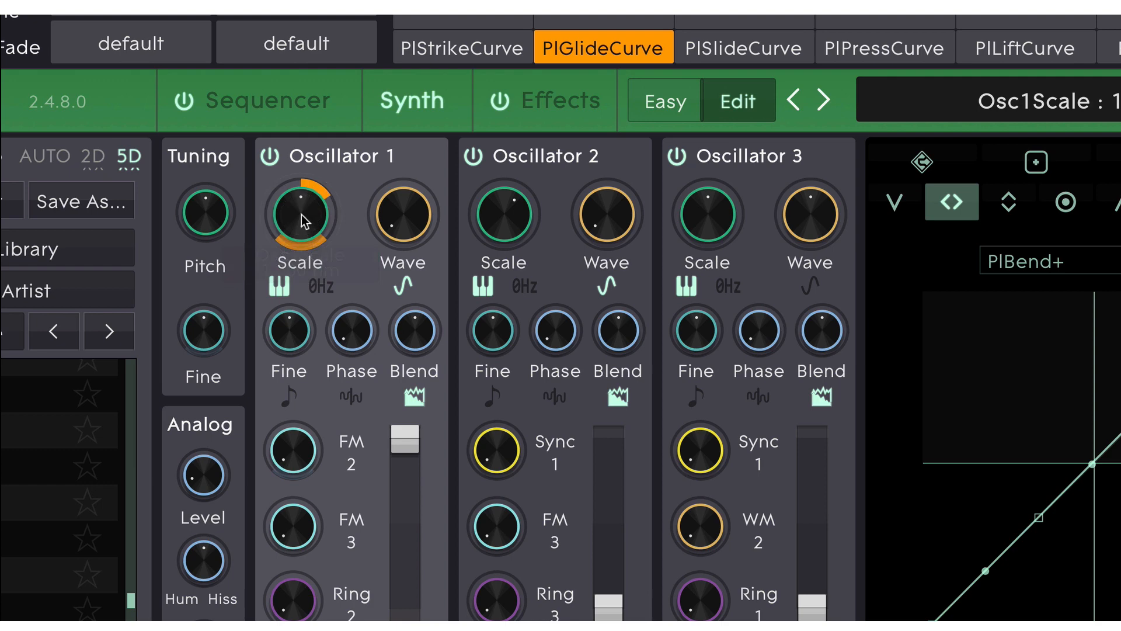
right_click(299, 213)
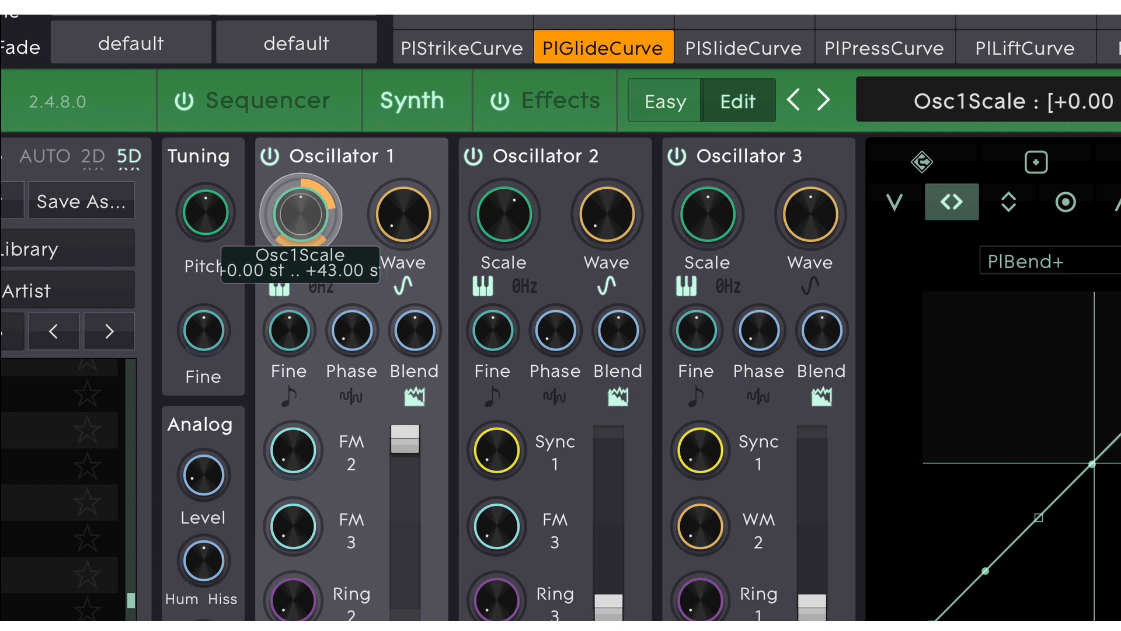
drag(300, 212, 300, 200)
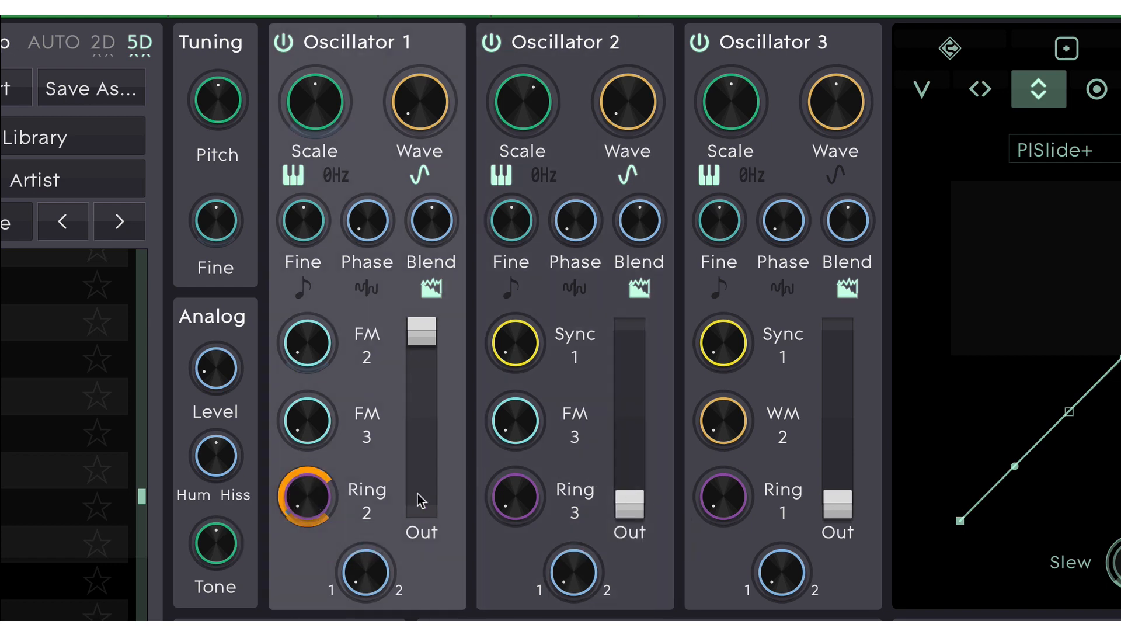
Step: Drag the Ring 2 modulation ring so slide spans 0 to 71%
drag(306, 497, 320, 512)
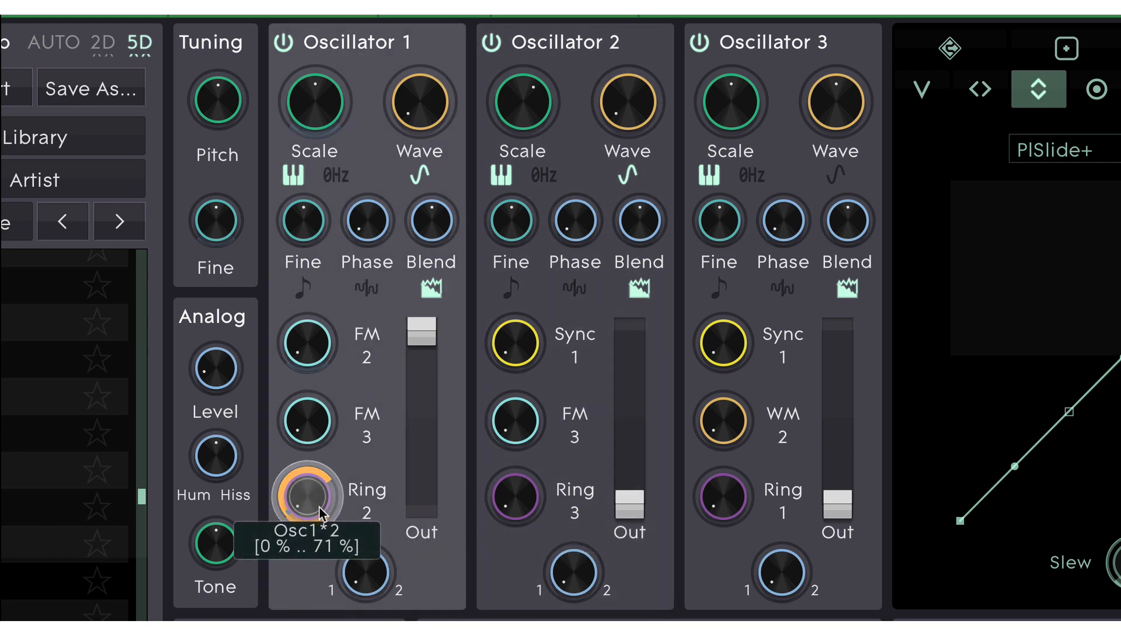
mouse_move(308, 342)
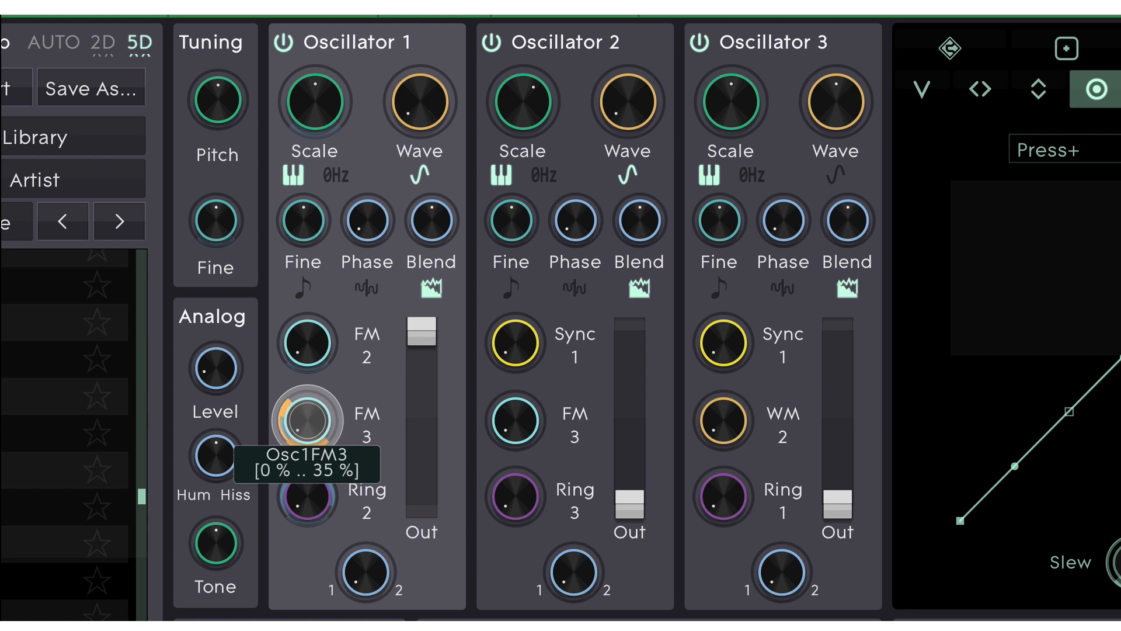
Step: Drag the FM 3 modulation ring so pressure spans 0 to 35%
drag(308, 421, 308, 379)
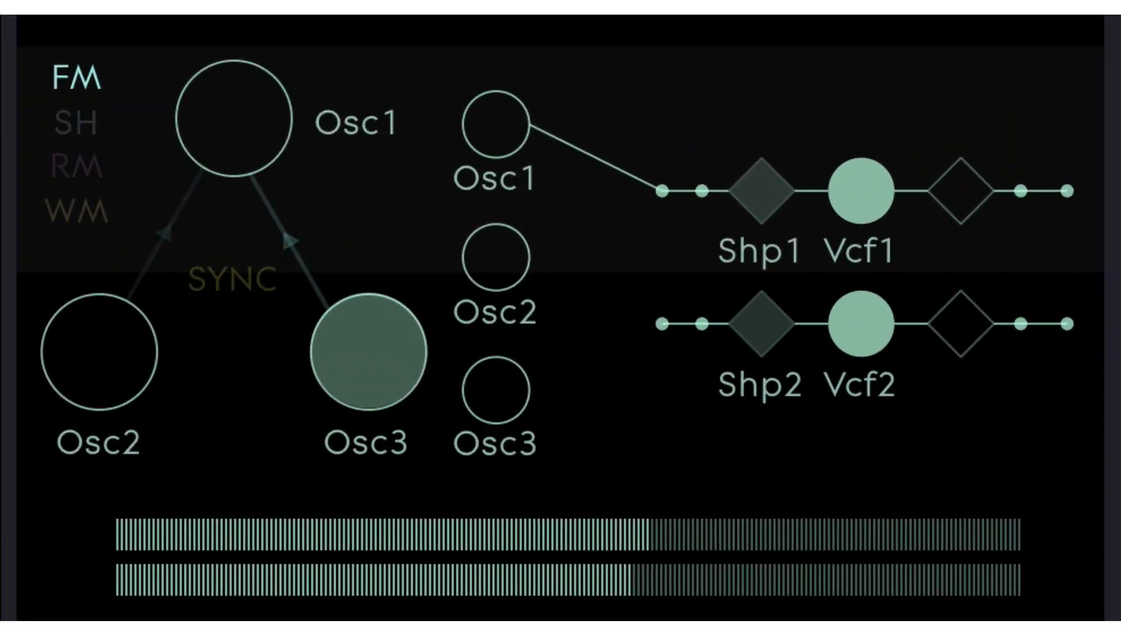
click(74, 169)
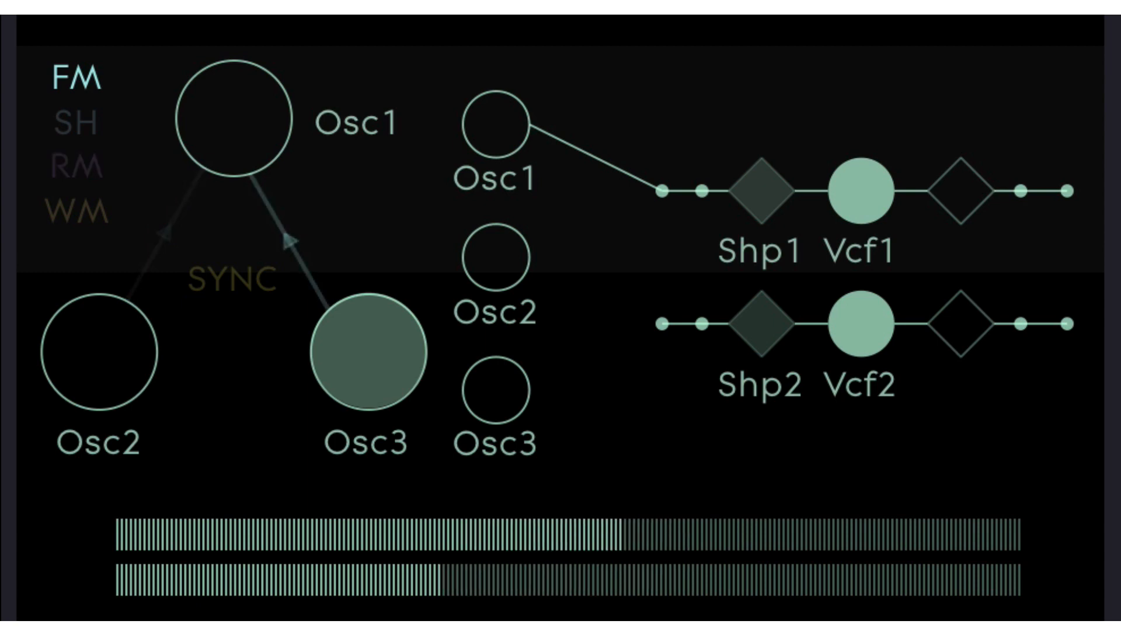
click(71, 168)
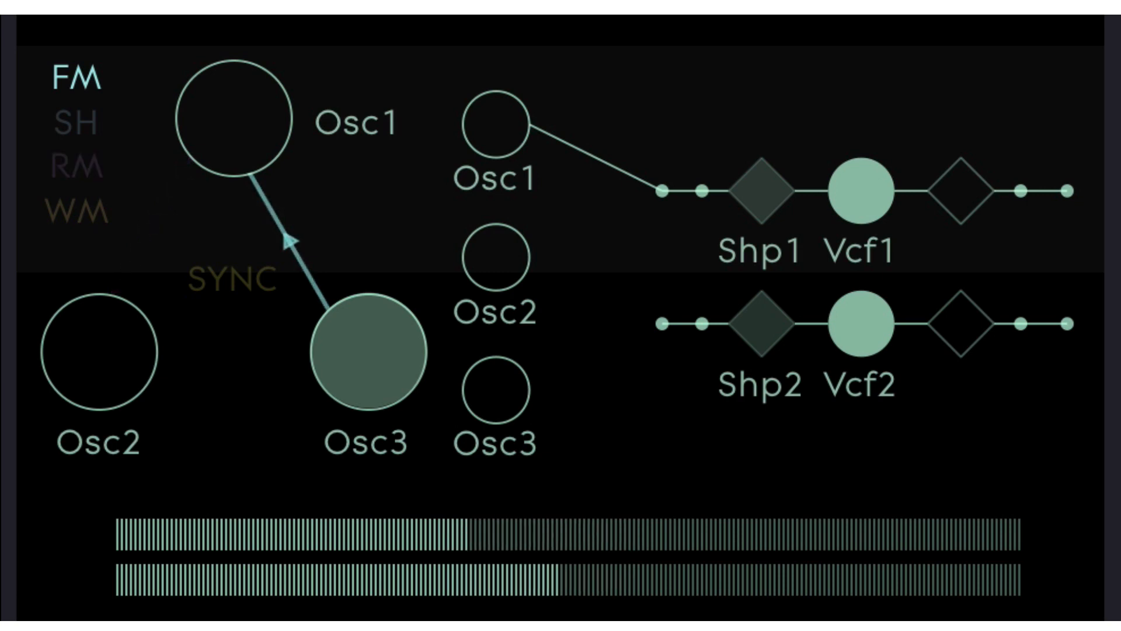
click(74, 168)
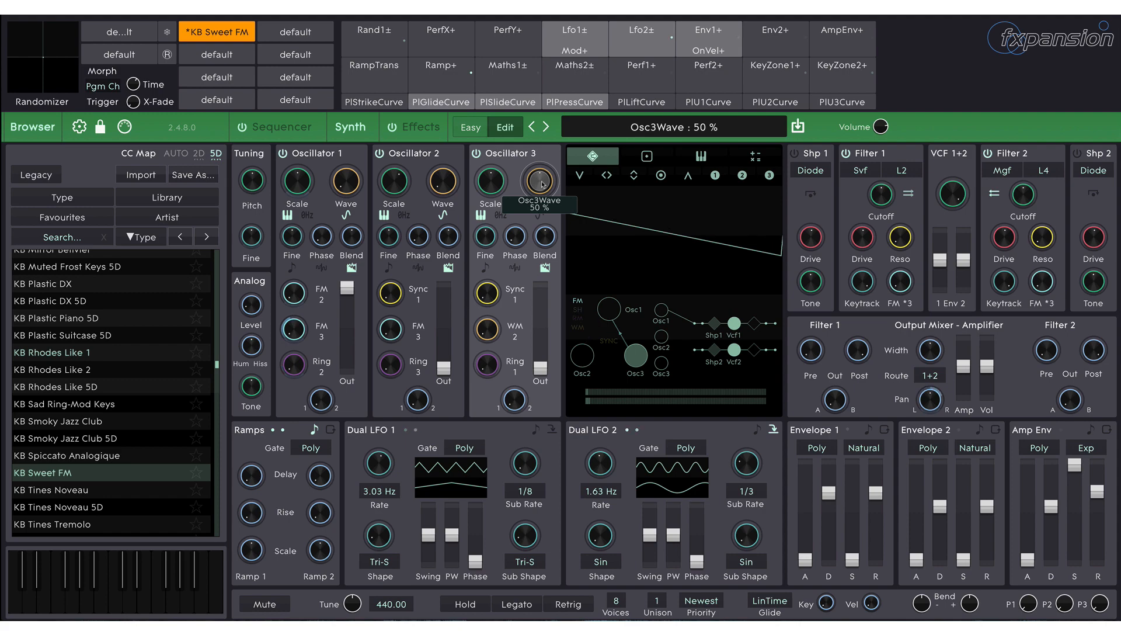
Step: Select the OffVel+ lift dimension and set Envelope 2's trigger mode to PolyOff
click(641, 101)
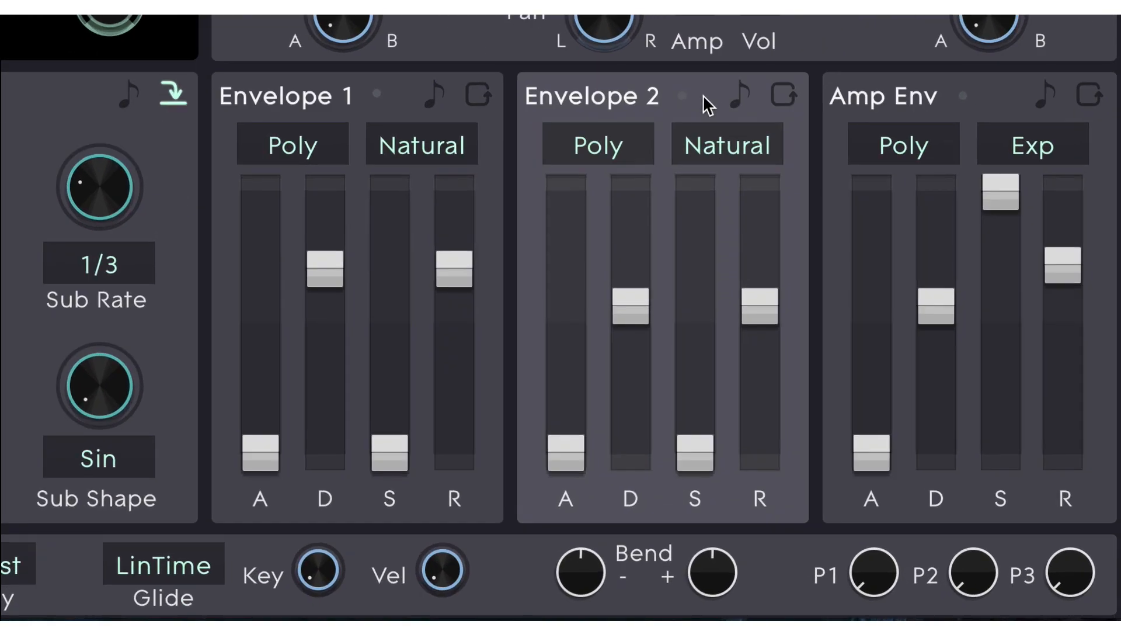
click(597, 144)
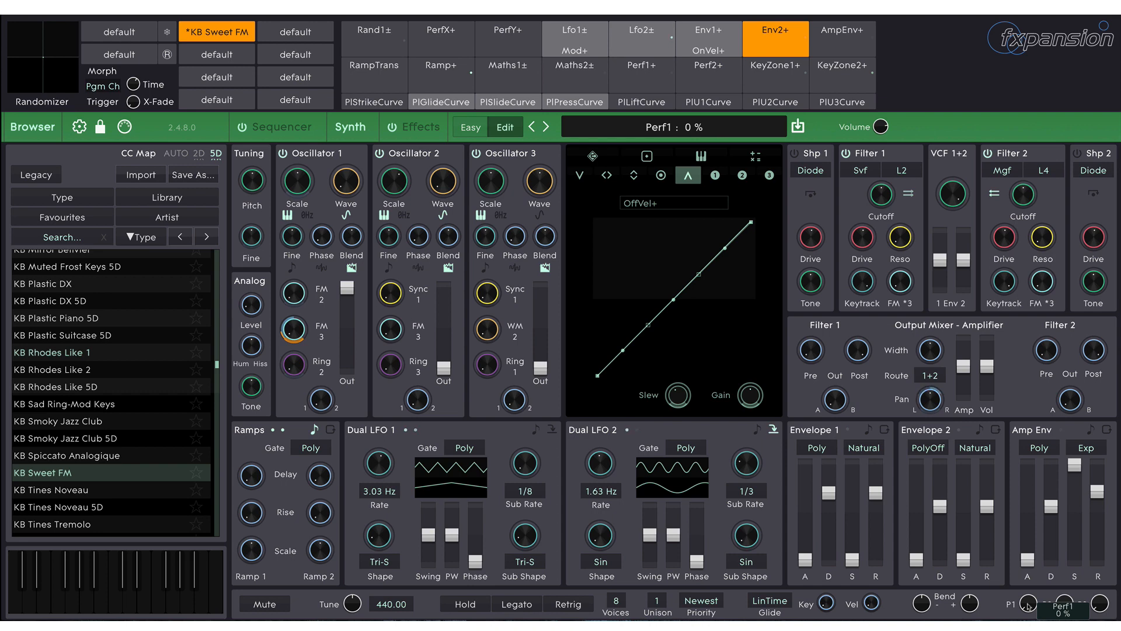
Step: Change the Lfo1± slot's secondary control source from Mod+ to Perf1+
click(574, 38)
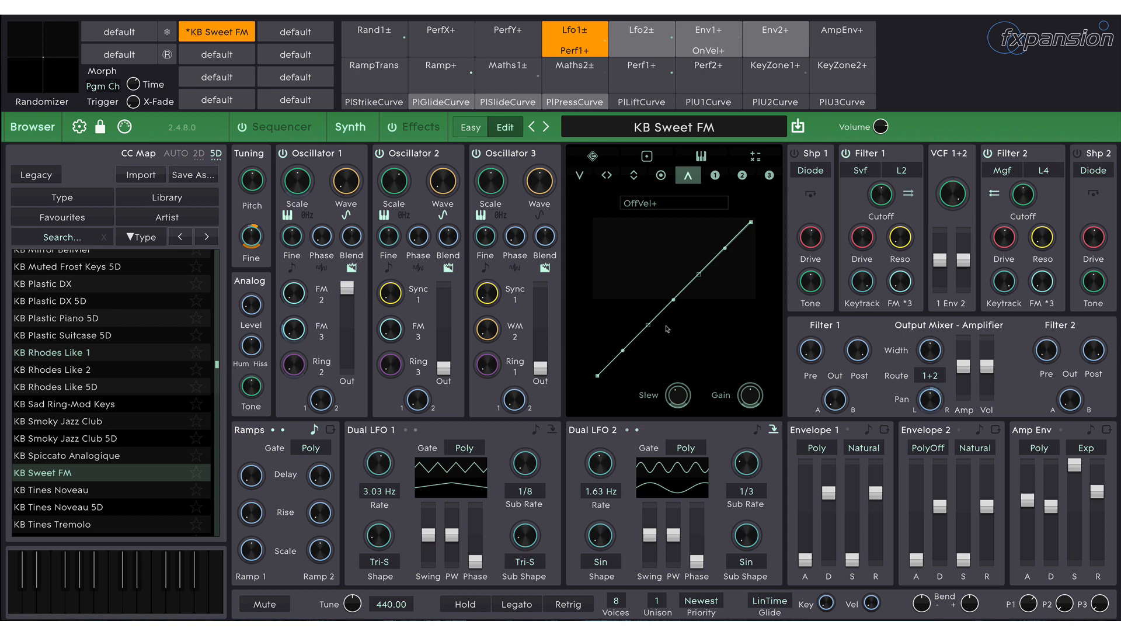
Step: Select strike and set its Amp Env attack range from 944.87 ms to 4.21 ms
click(373, 101)
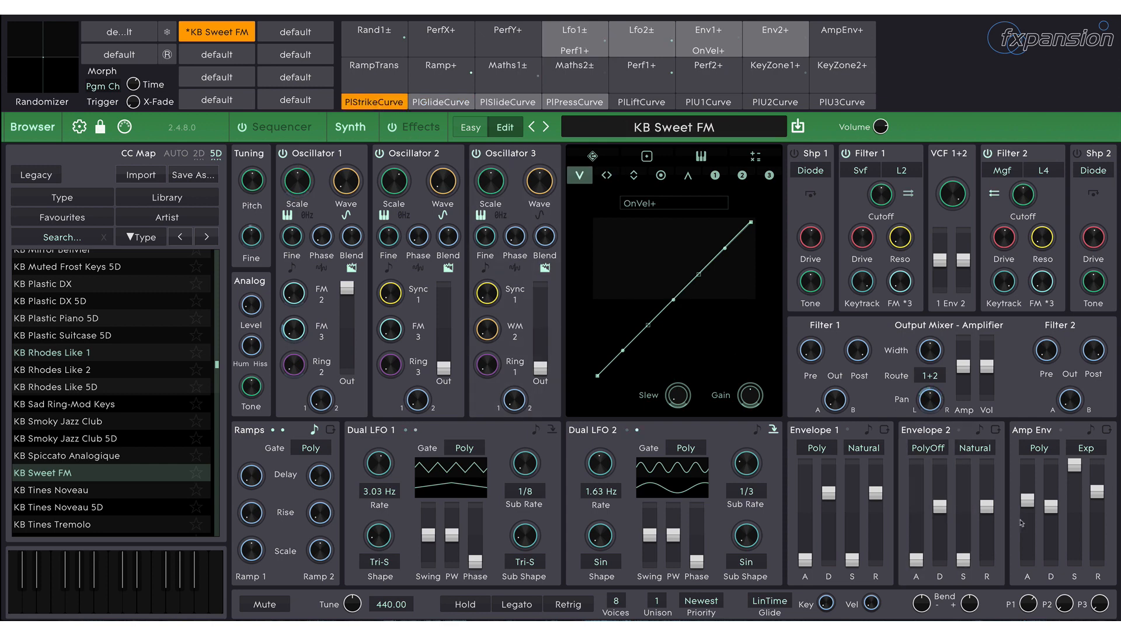
drag(1025, 501, 1025, 458)
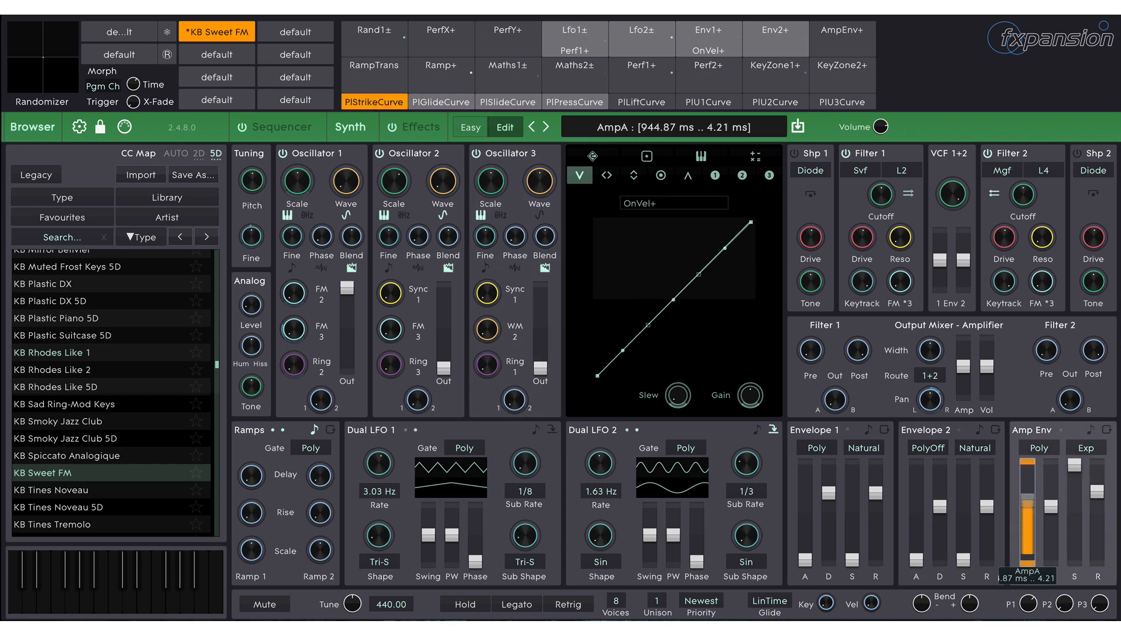
drag(1025, 475, 1025, 529)
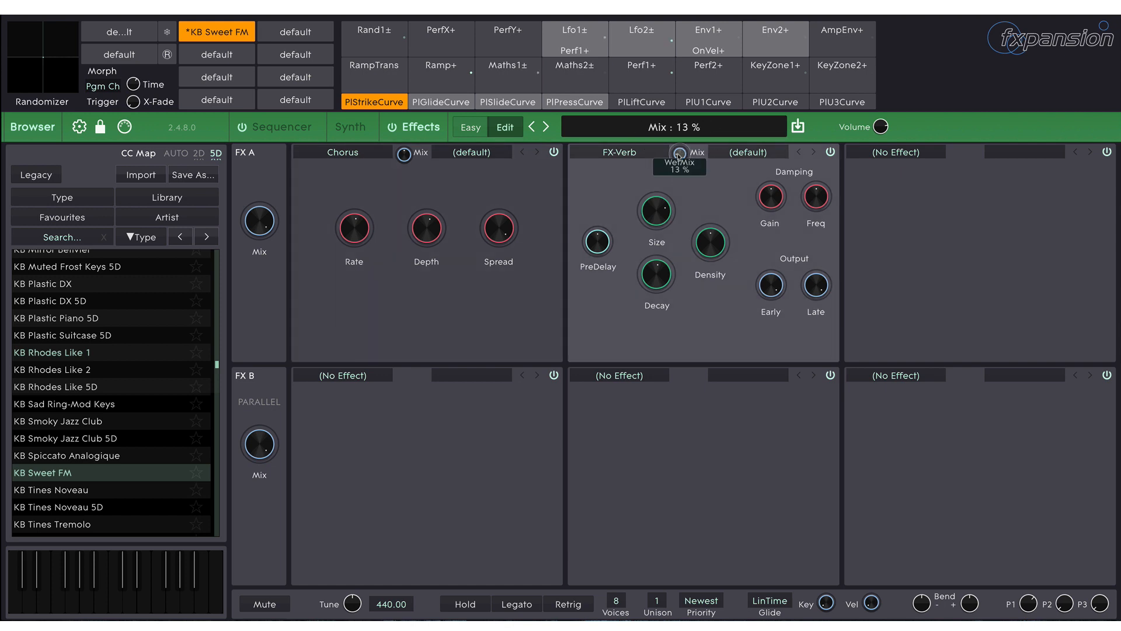
Step: Set the FX-Verb Size knob to 77% and Decay to 74%
drag(677, 153, 677, 128)
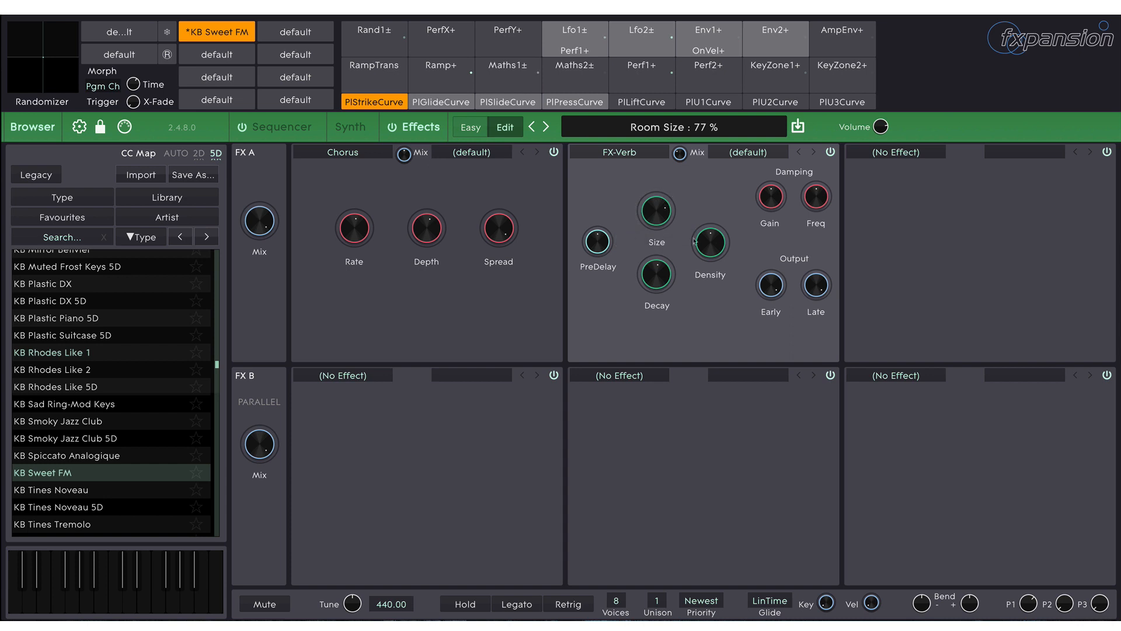
drag(655, 274, 655, 279)
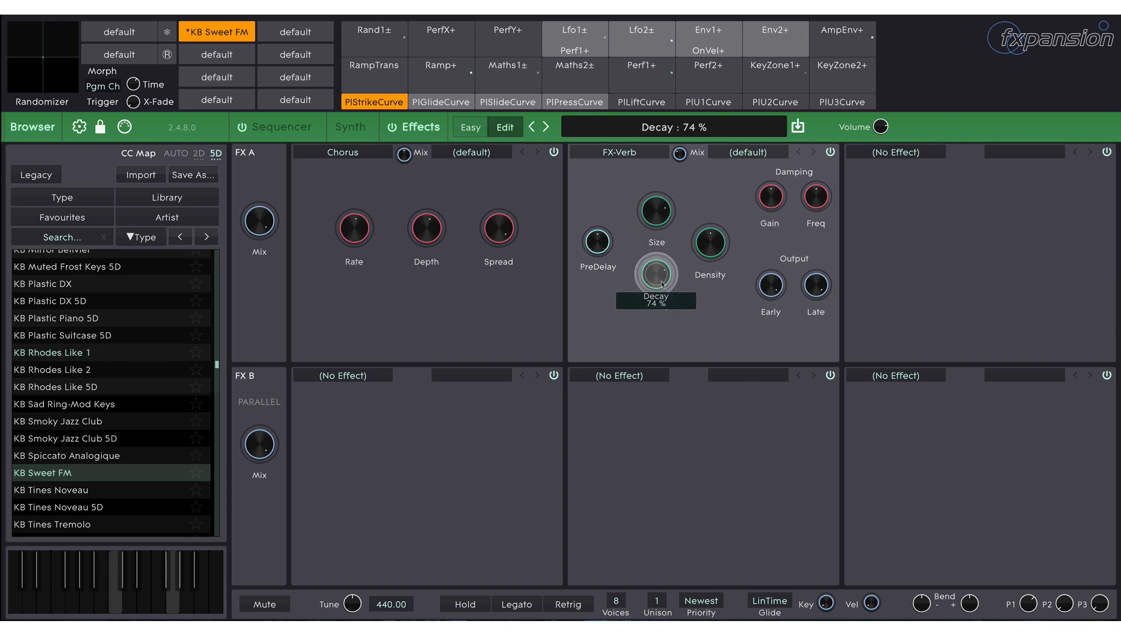